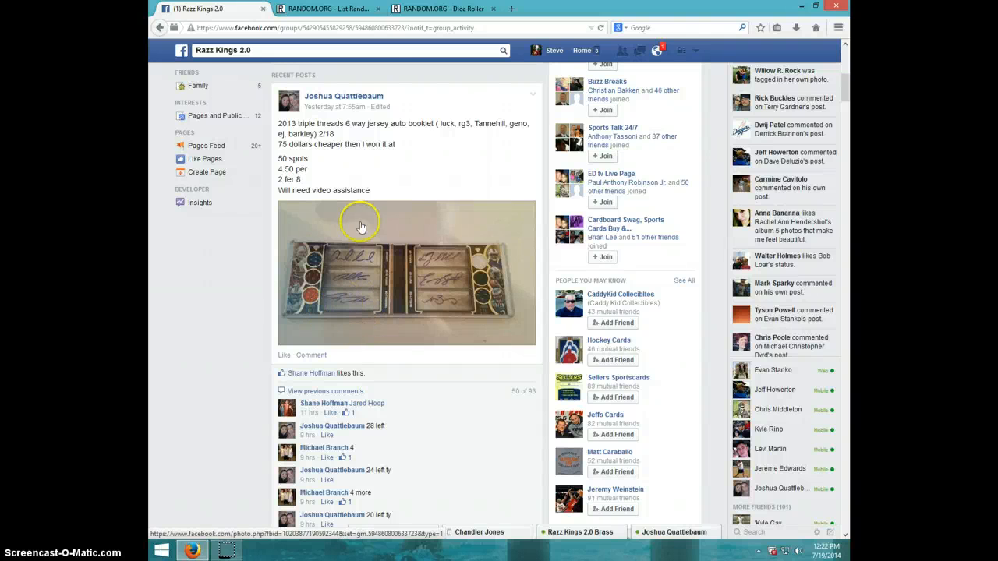
mouse_move(332, 296)
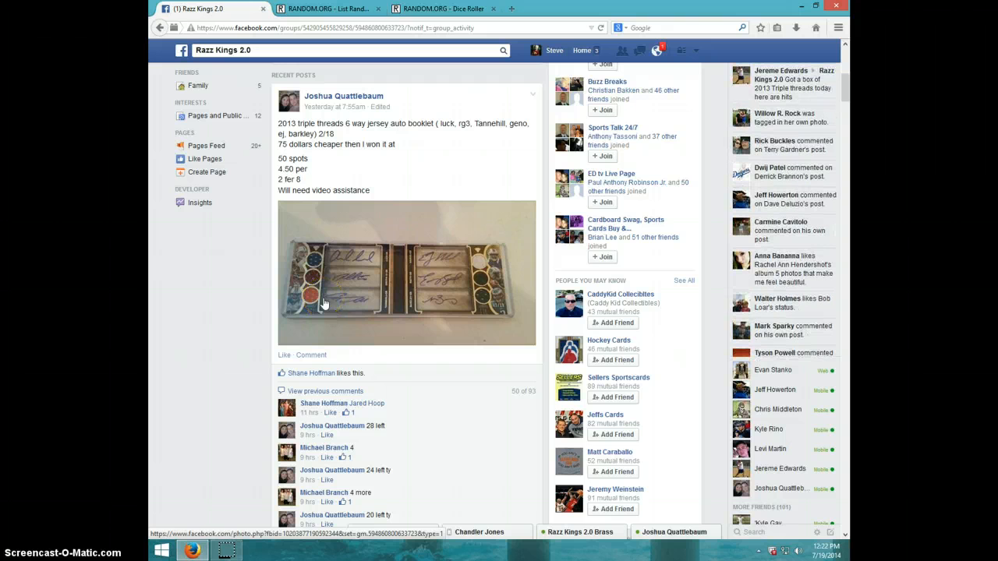
mouse_move(398, 378)
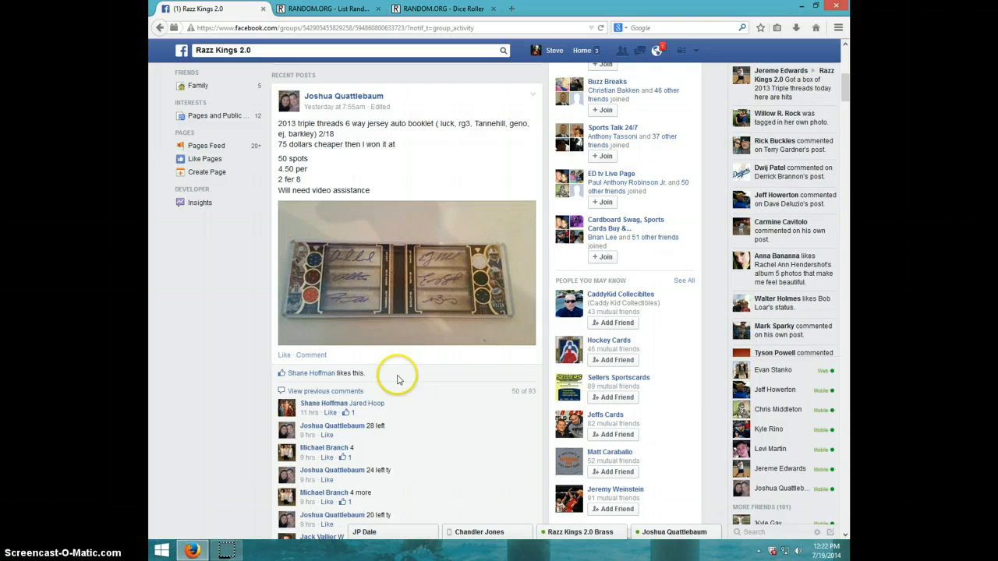
mouse_move(404, 312)
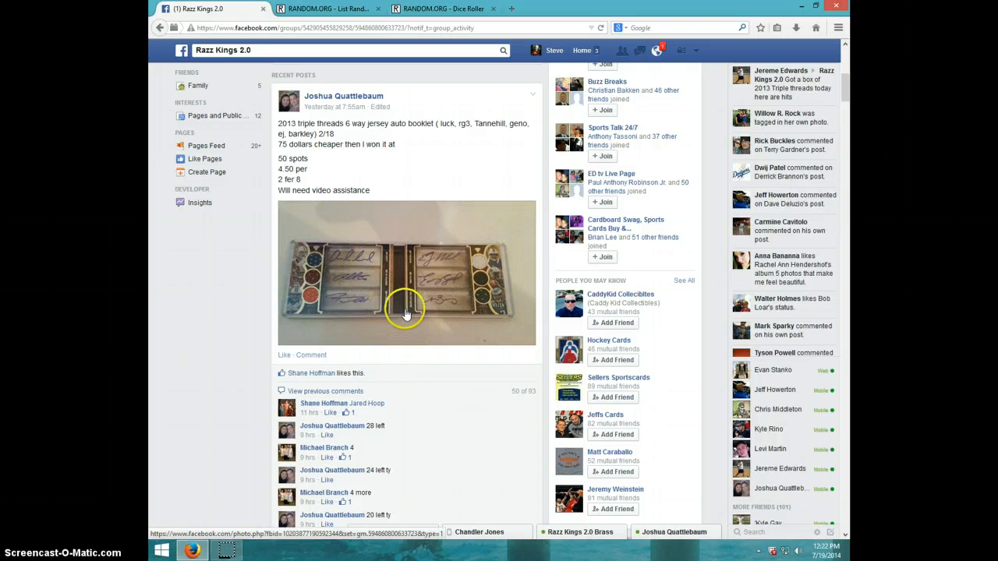
- Scroll through the Facebook raffle thread's comments and check the current date and time
scroll(down, 3)
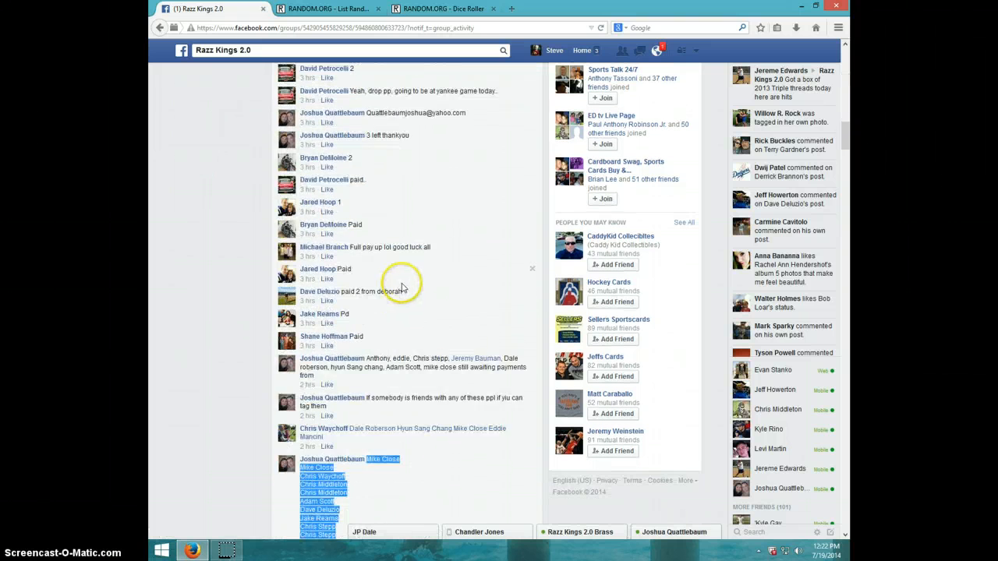
scroll(down, 3)
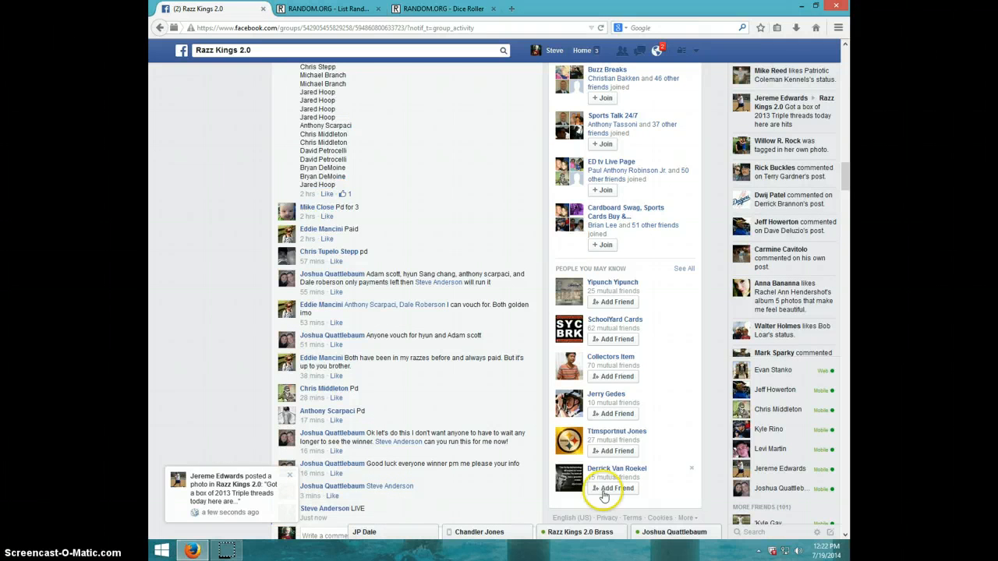
scroll(down, 3)
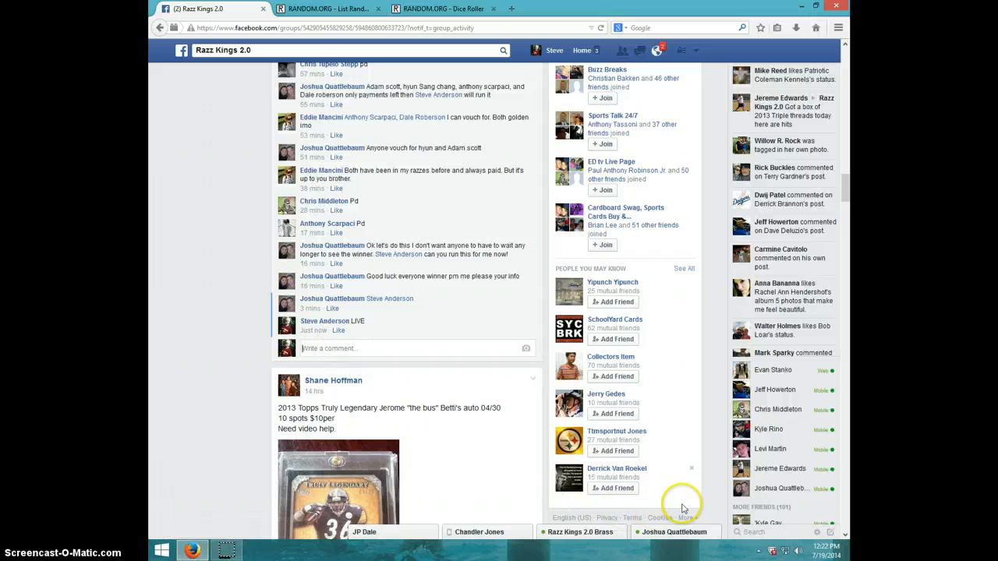
click(964, 553)
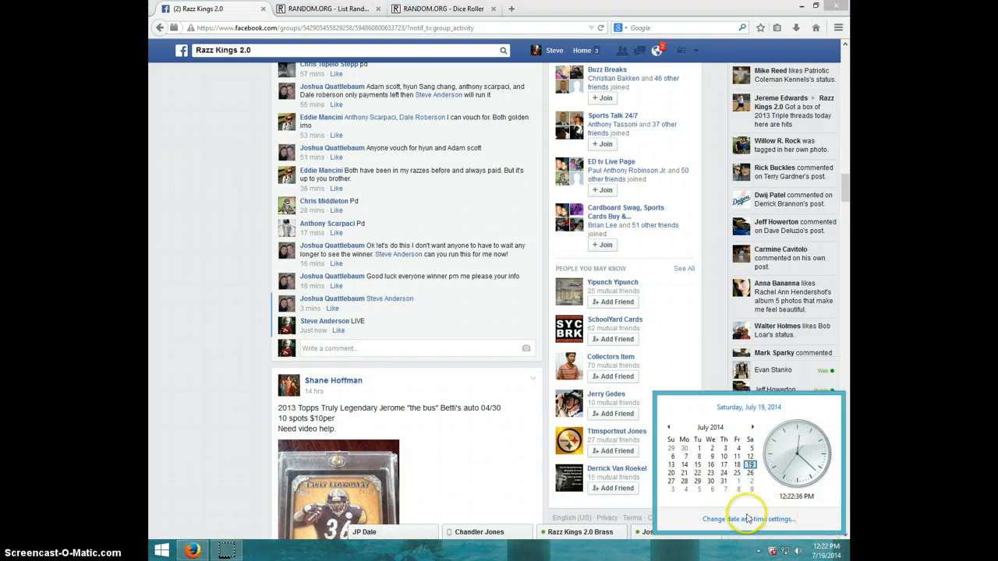
- Roll two virtual dice on RANDOM.ORG's Dice Roller, getting 2 and 3
click(443, 9)
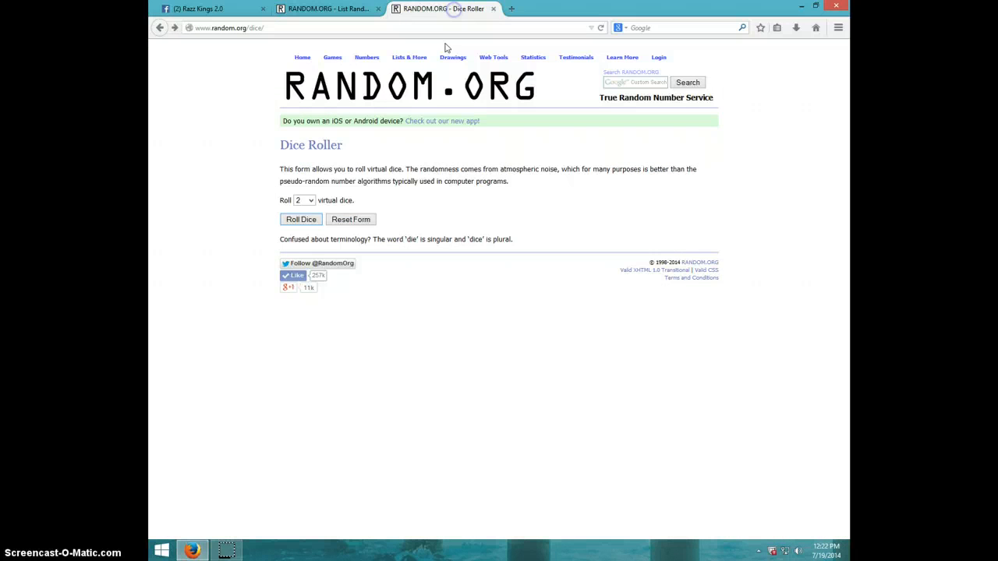
click(301, 219)
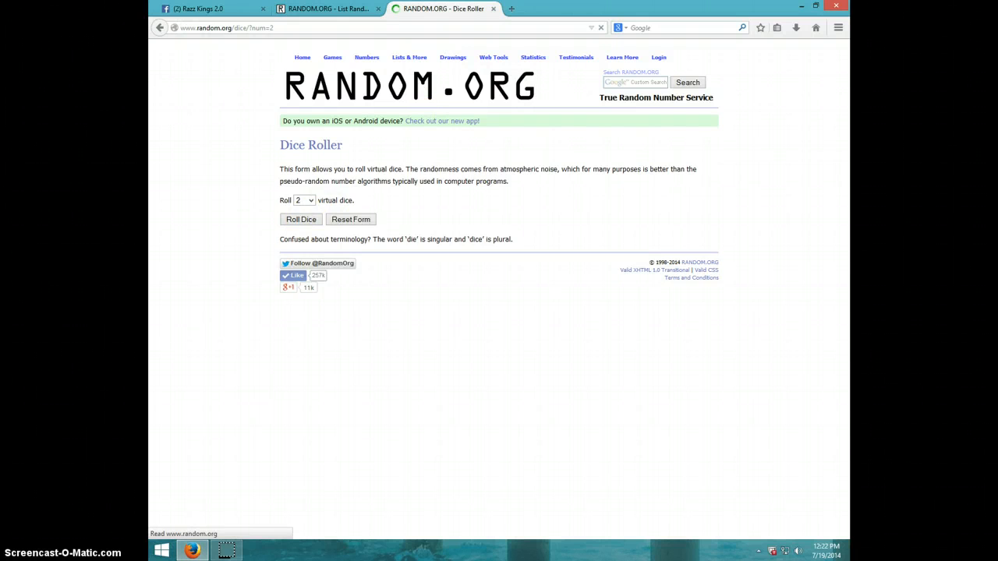
click(301, 219)
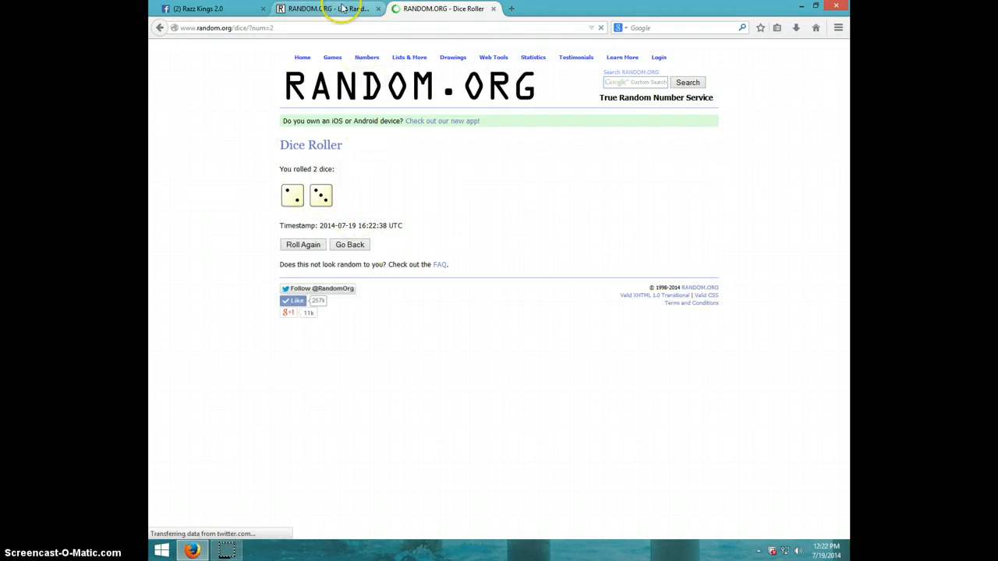
click(320, 9)
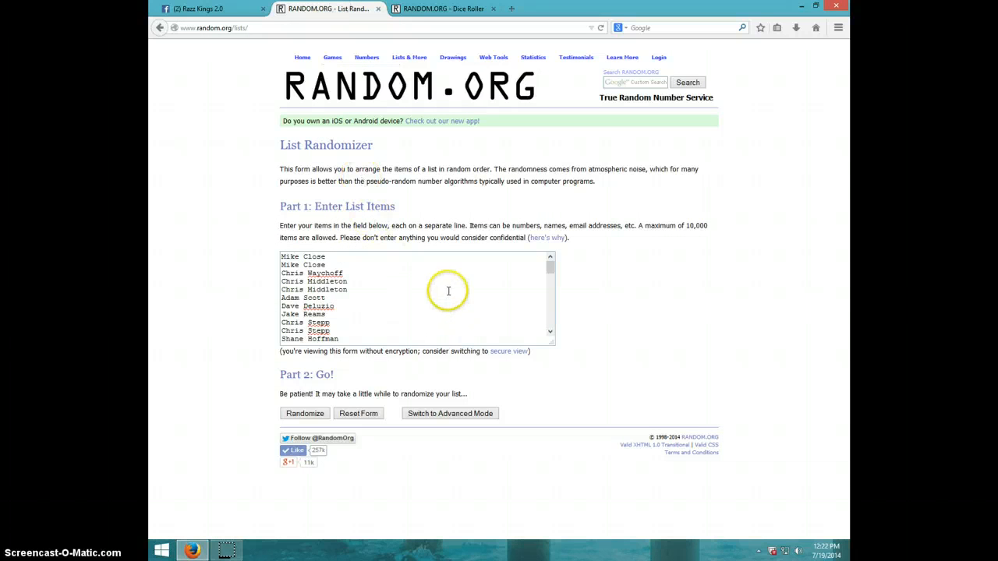
- Scroll through the entrants' names pasted into the List Randomizer
scroll(down, 3)
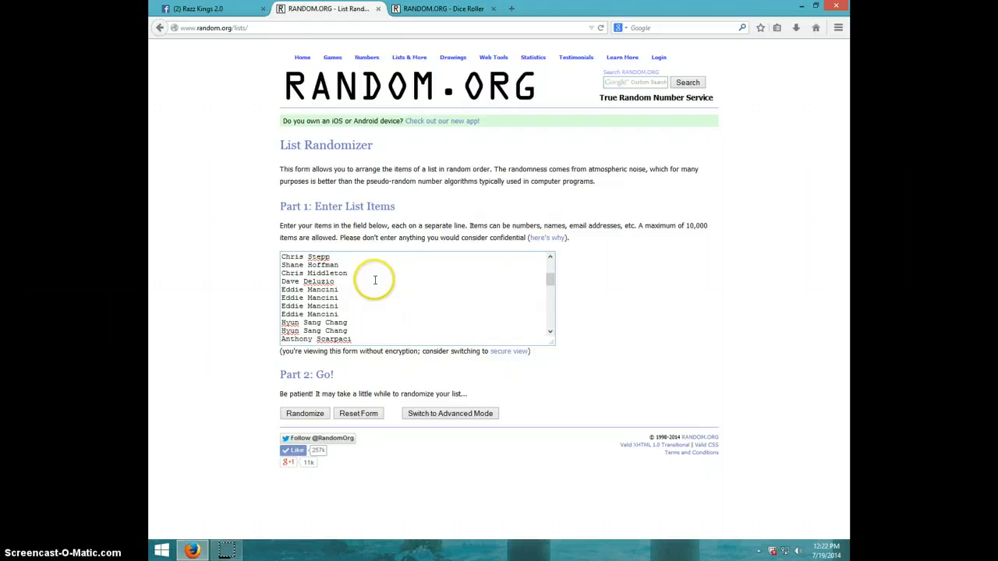
scroll(down, 3)
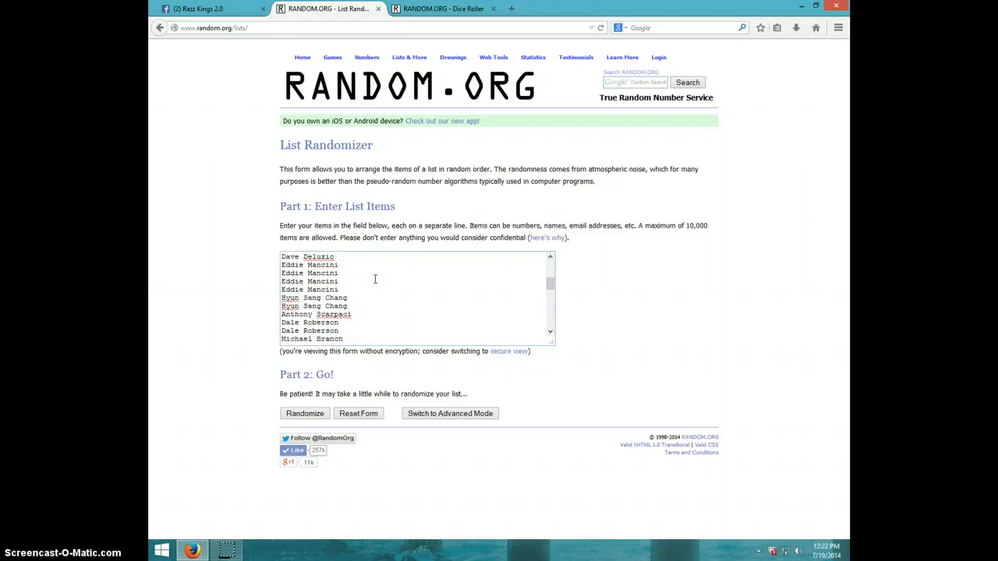
scroll(down, 3)
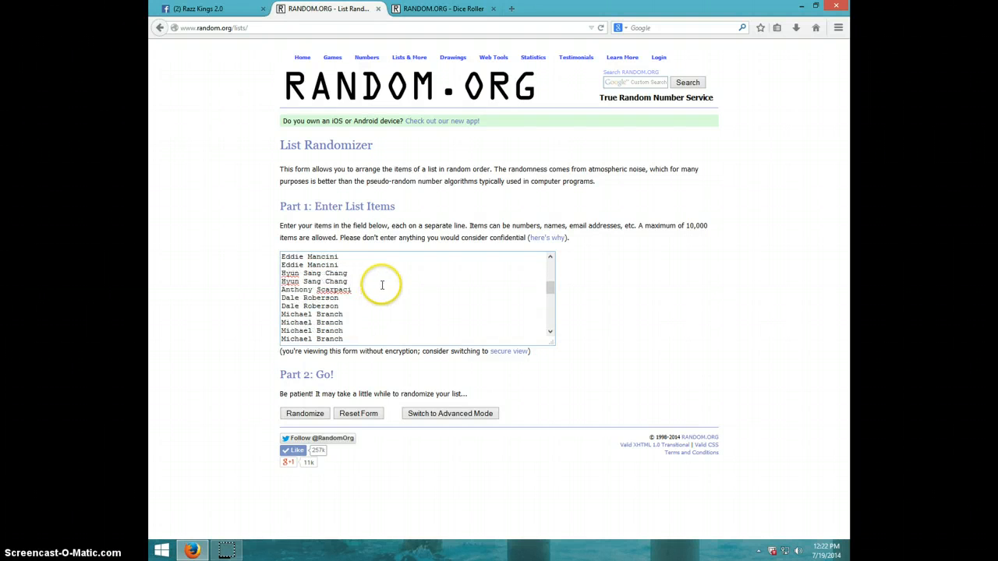
scroll(down, 3)
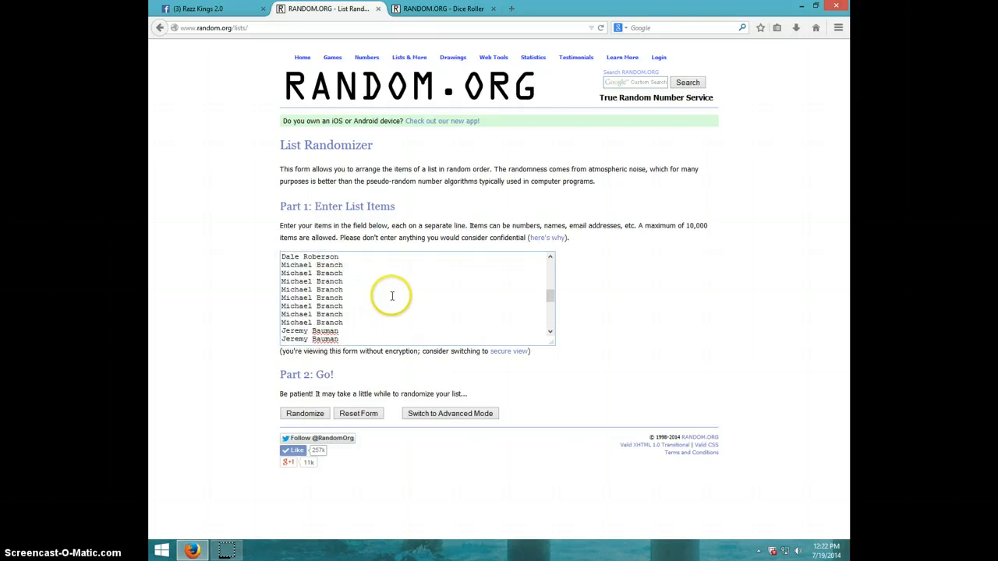
scroll(down, 3)
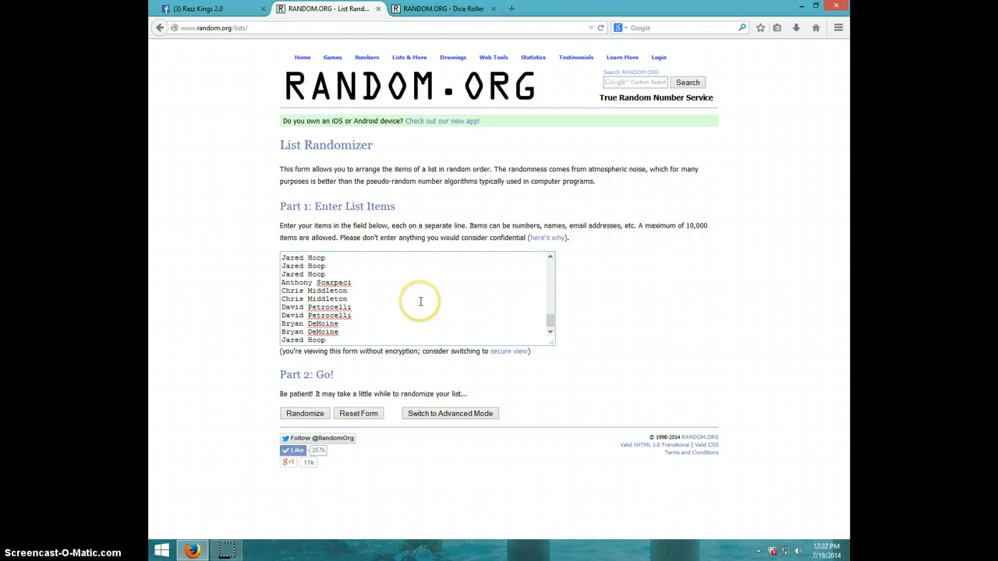
- Glance back at the dice result, then shuffle the 50-name list once
click(443, 8)
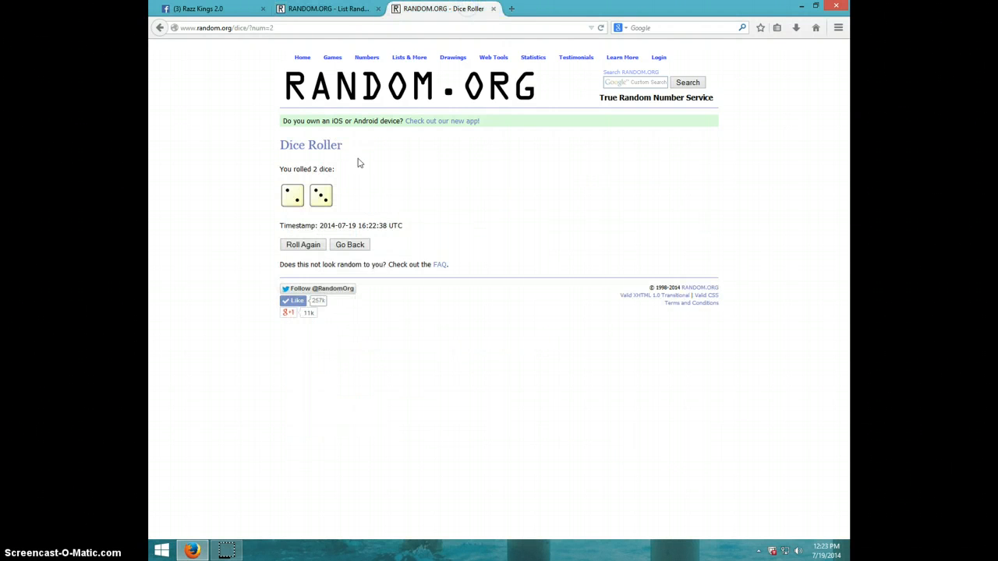
click(328, 9)
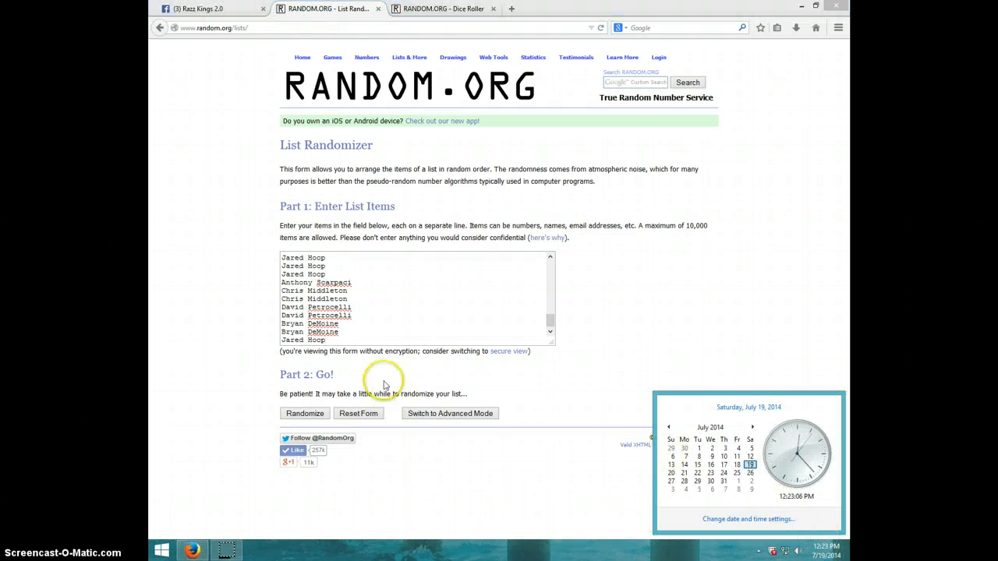
mouse_move(312, 410)
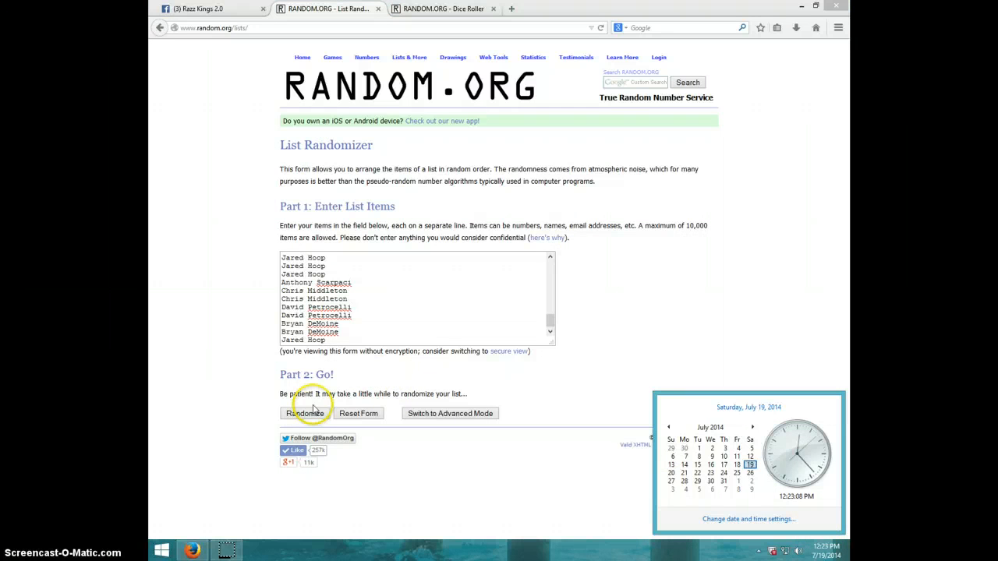
click(443, 8)
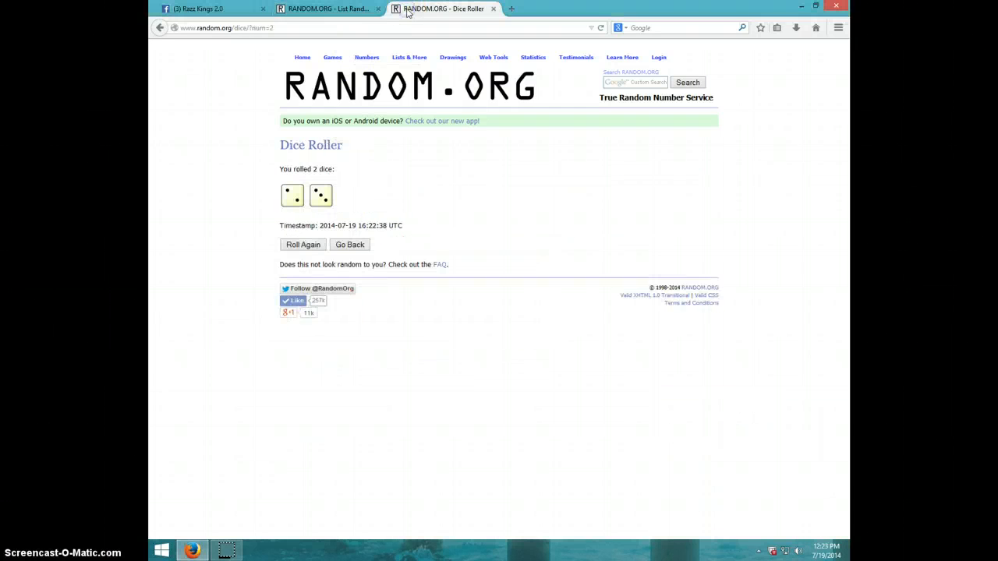
click(328, 8)
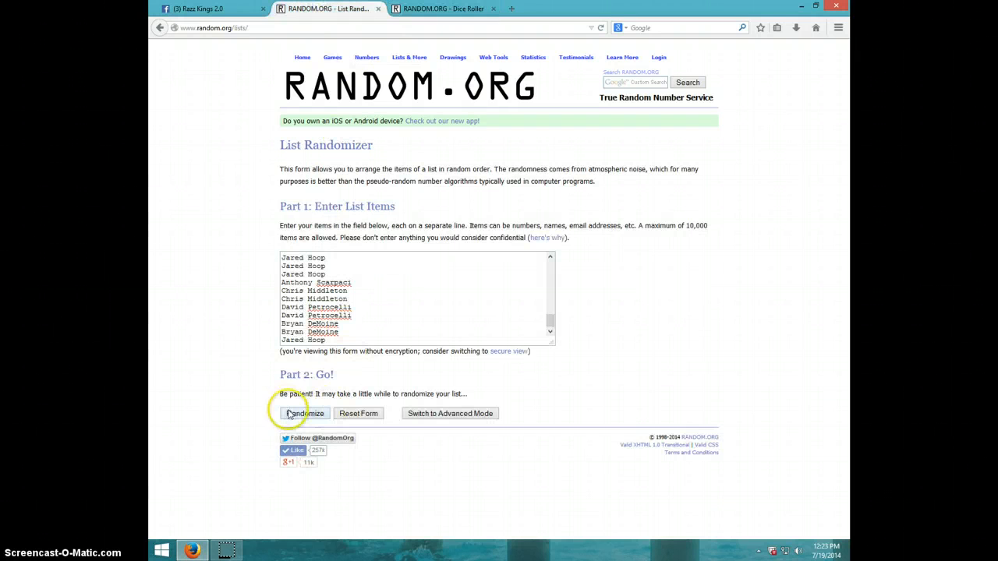
click(304, 413)
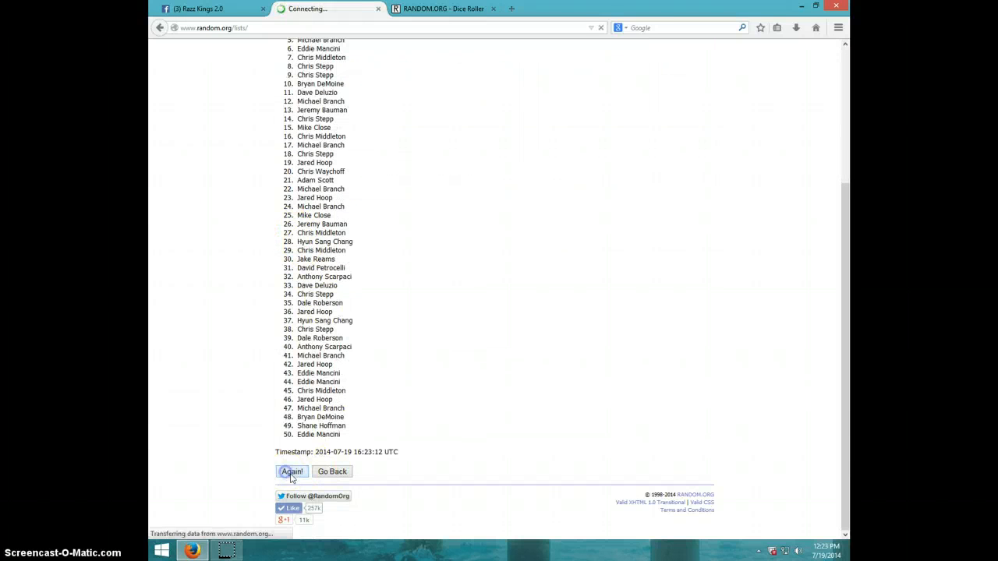
- Reshuffle the 50-name list with Again! until it has been randomized five times
click(291, 471)
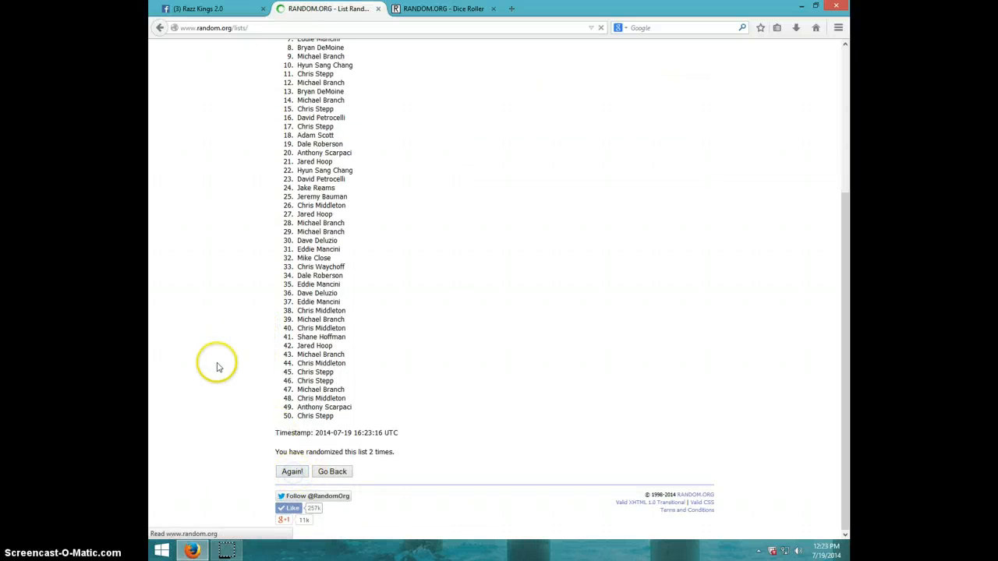
click(292, 471)
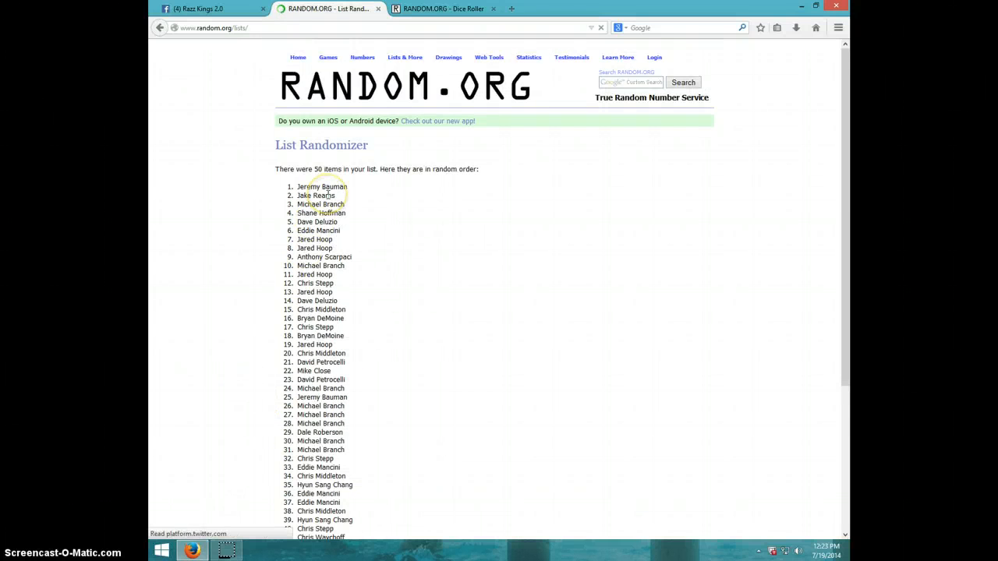
scroll(down, 3)
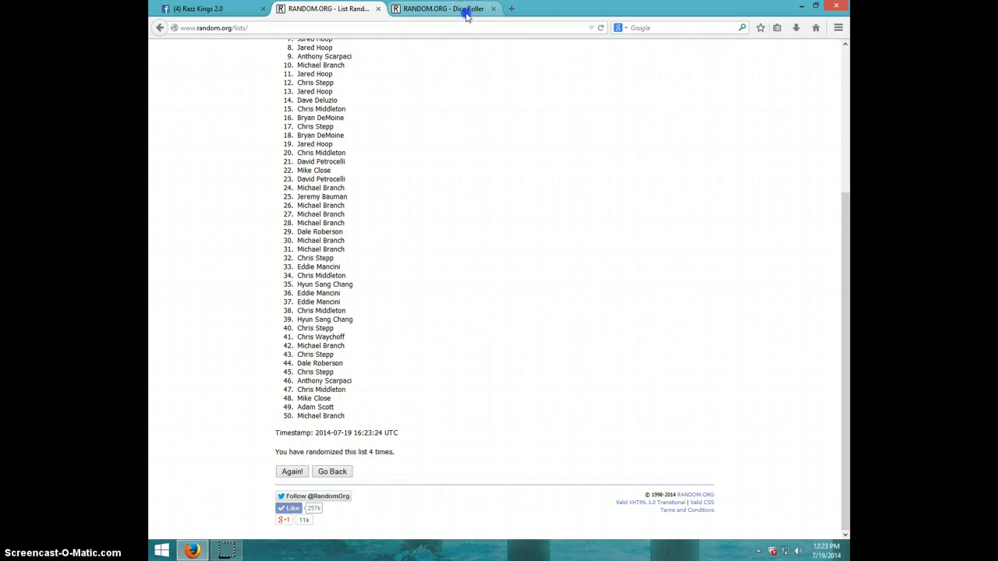
click(327, 8)
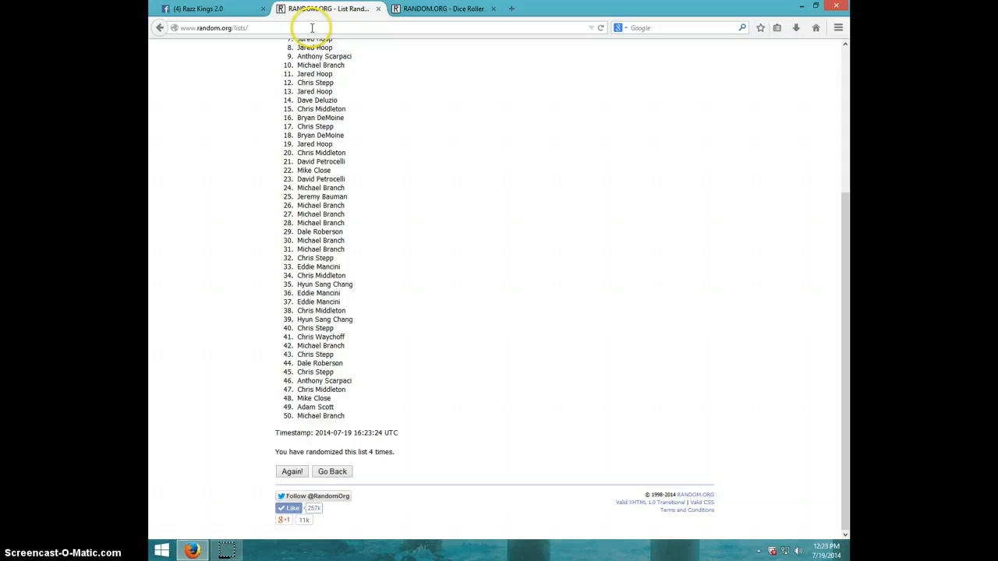
mouse_move(819, 550)
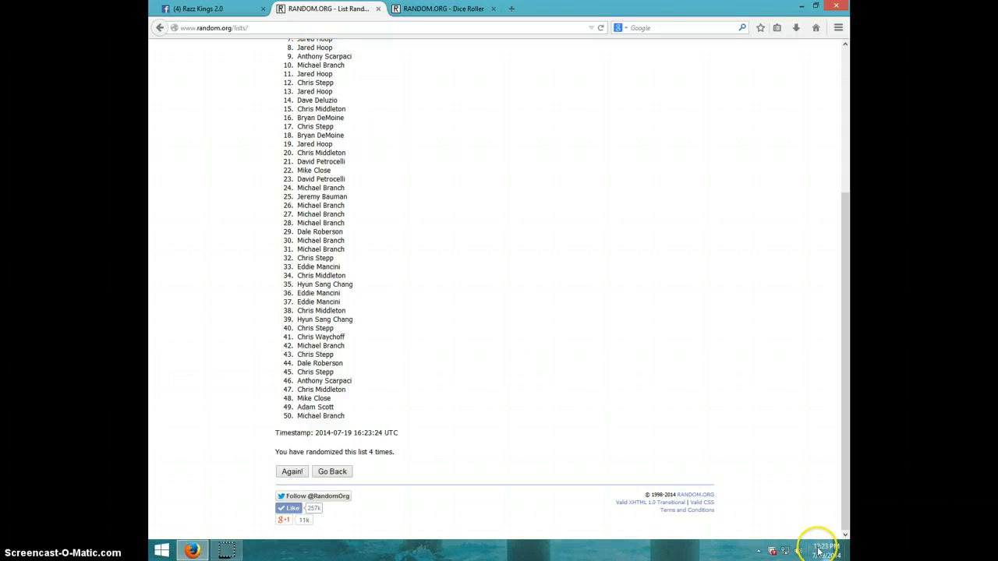
click(819, 550)
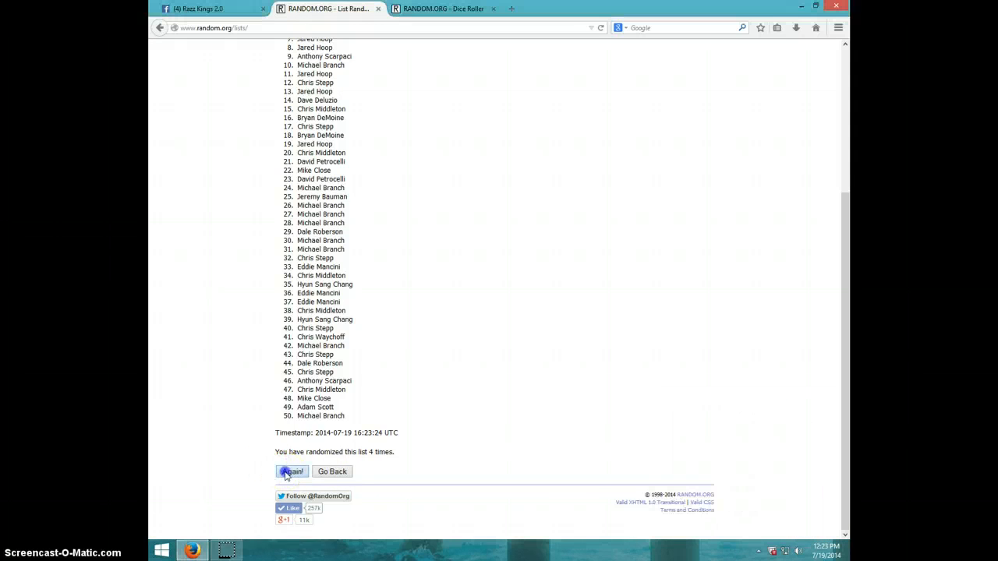
click(293, 471)
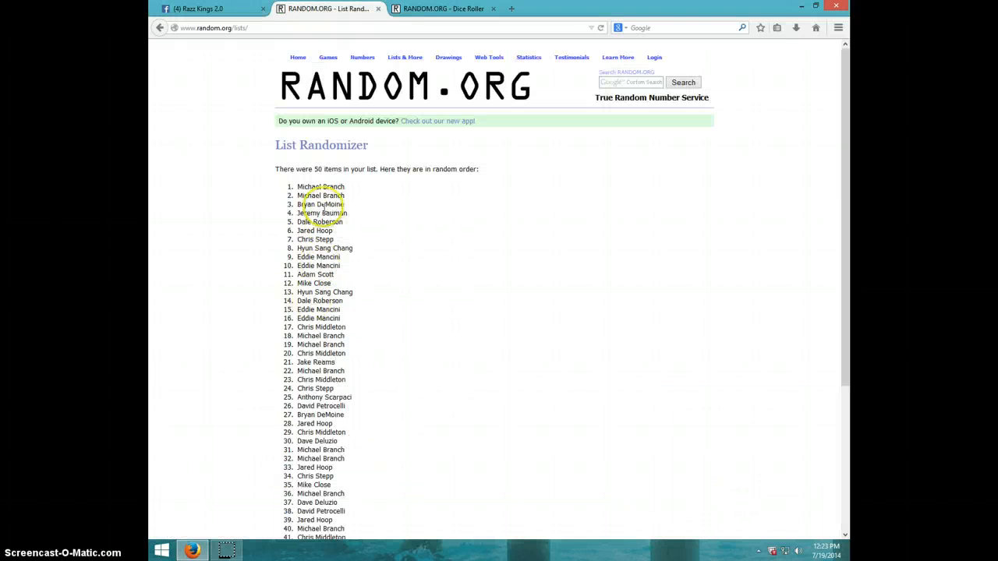
double_click(321, 186)
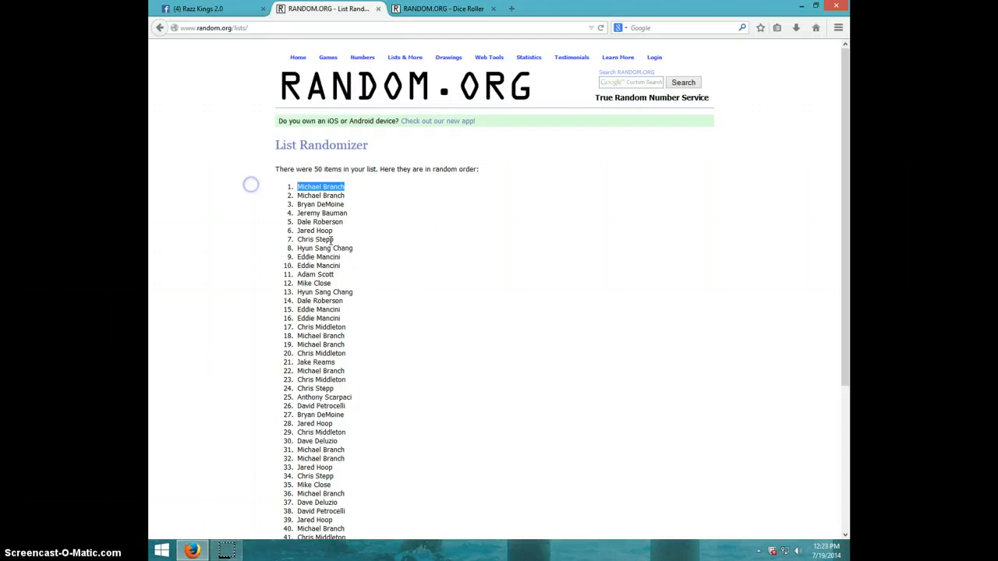
scroll(down, 3)
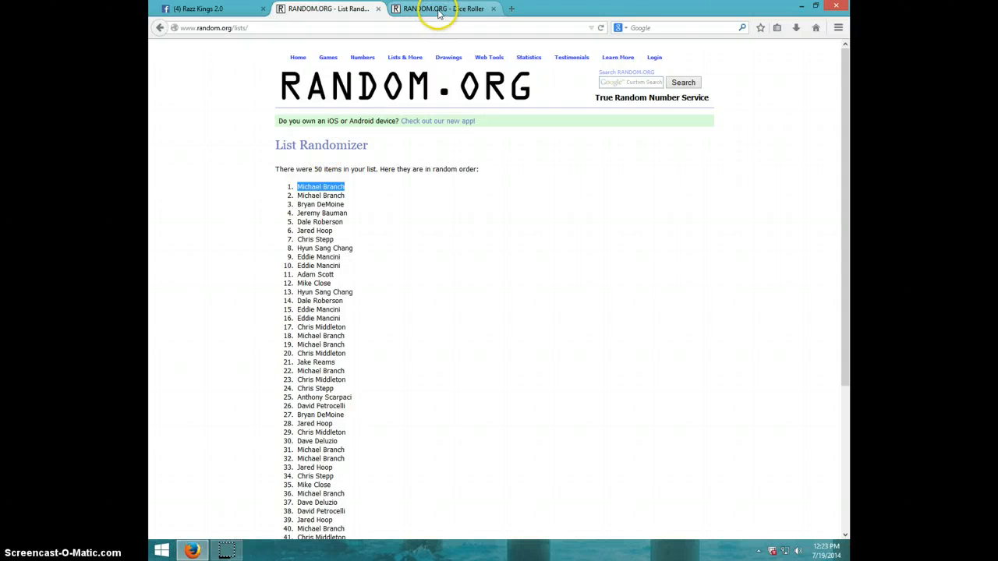
click(443, 8)
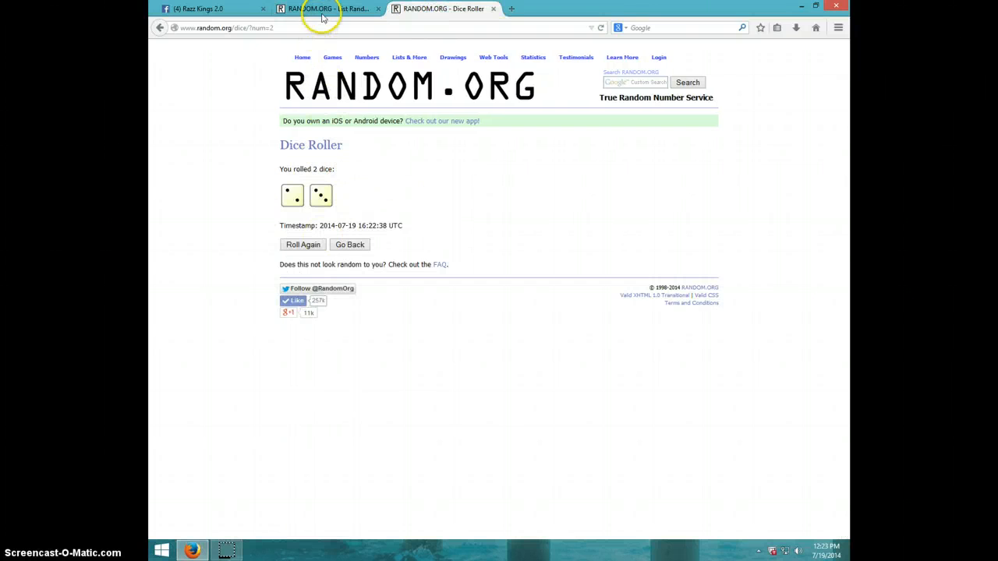
click(328, 8)
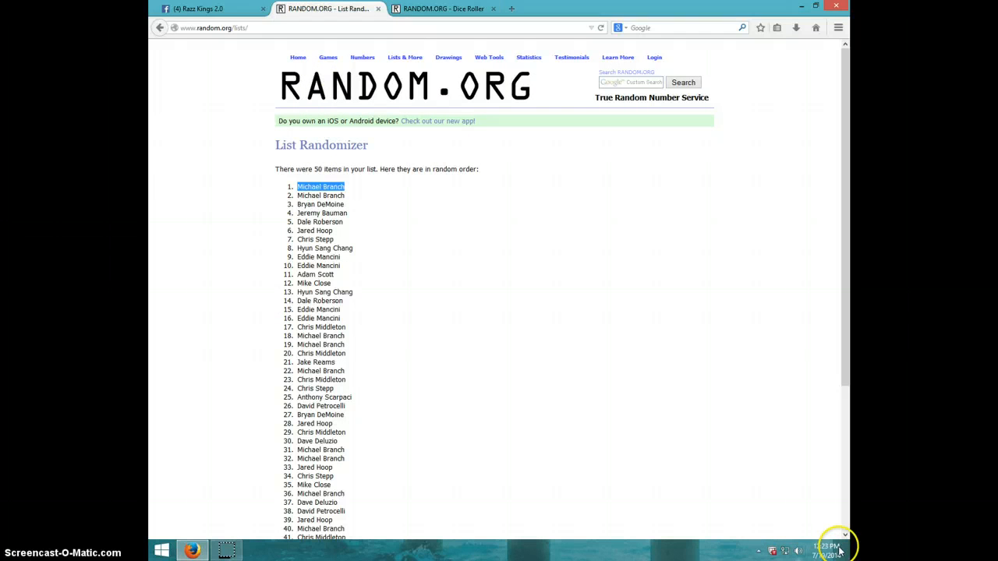
click(825, 550)
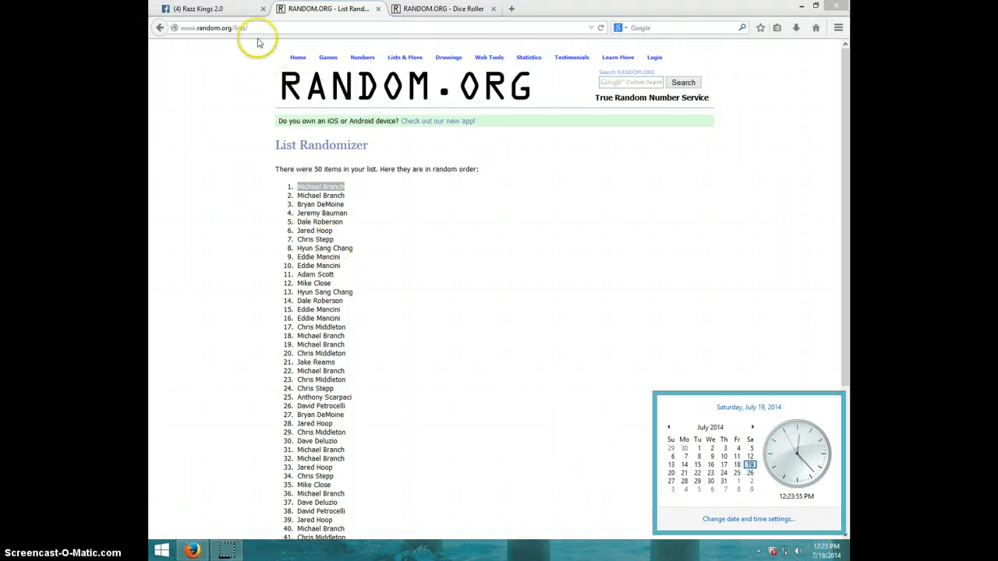
click(199, 9)
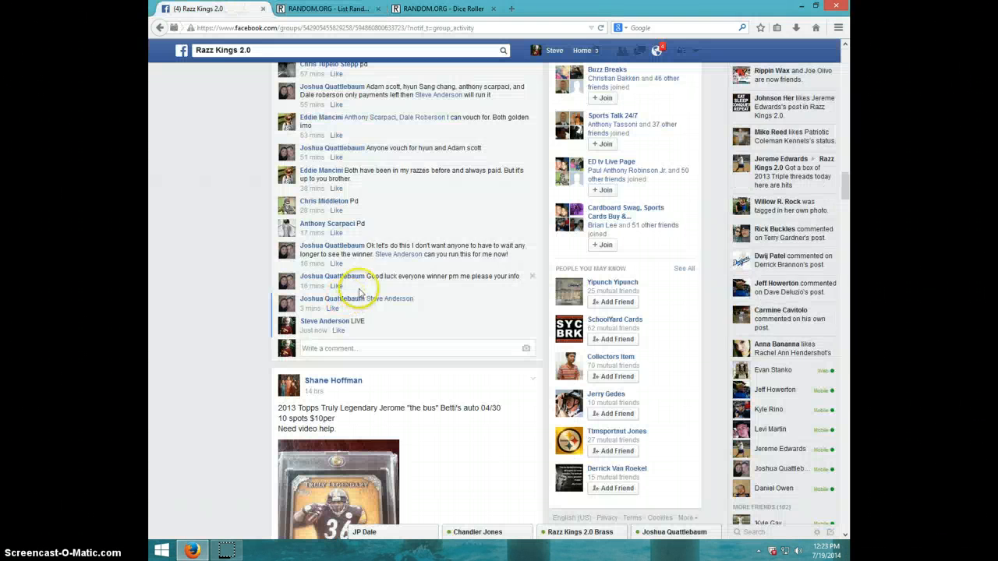